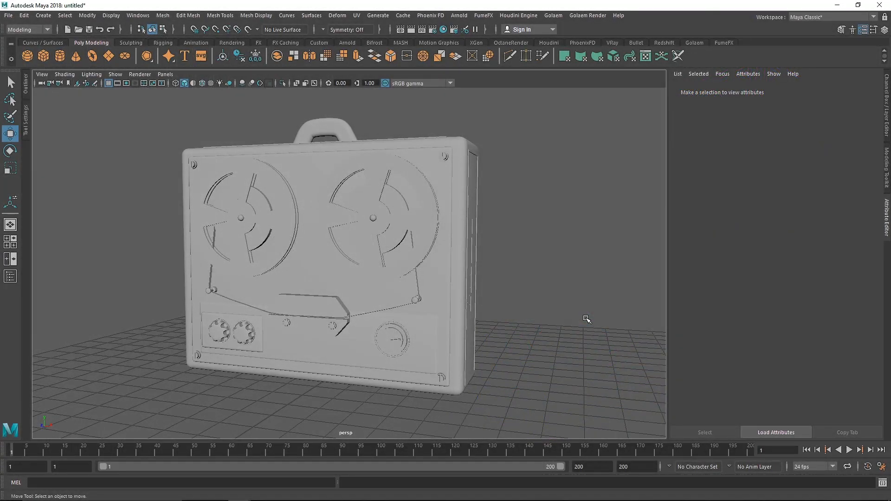
pyautogui.moveTo(573, 313)
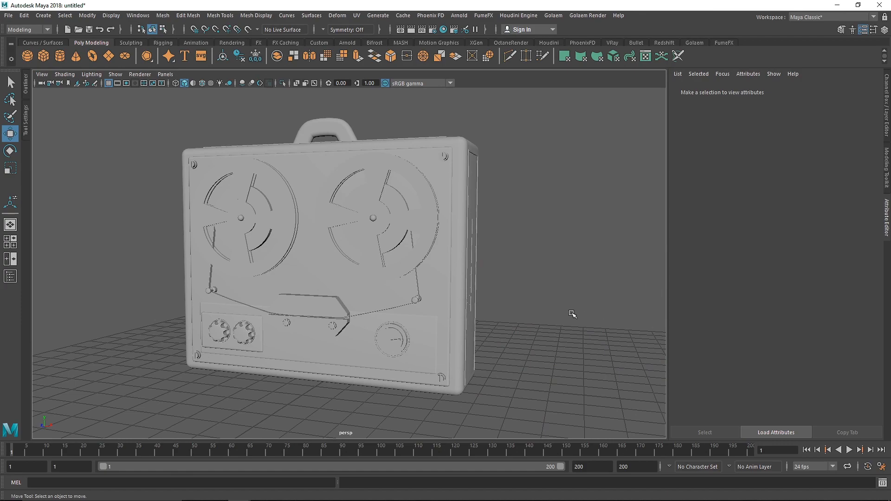
pyautogui.moveTo(488, 295)
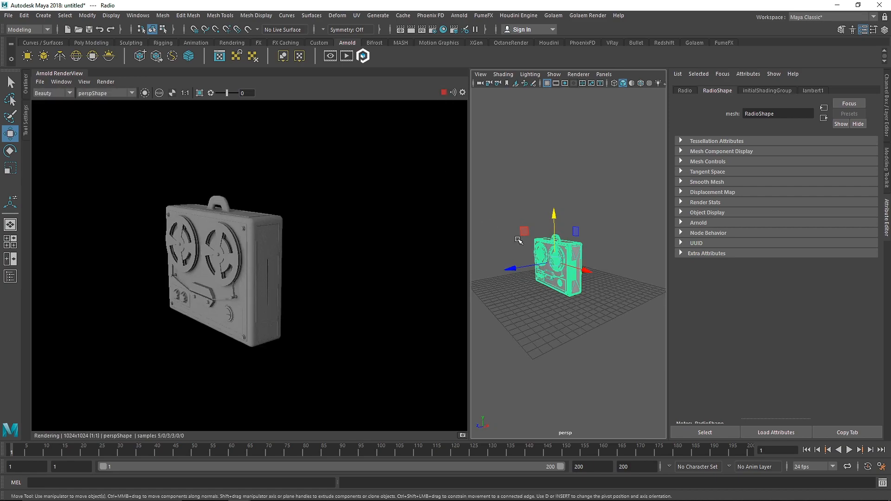
# - Start a live IPR render and assign a new aiStandardSurface material to the radio
pyautogui.click(83, 81)
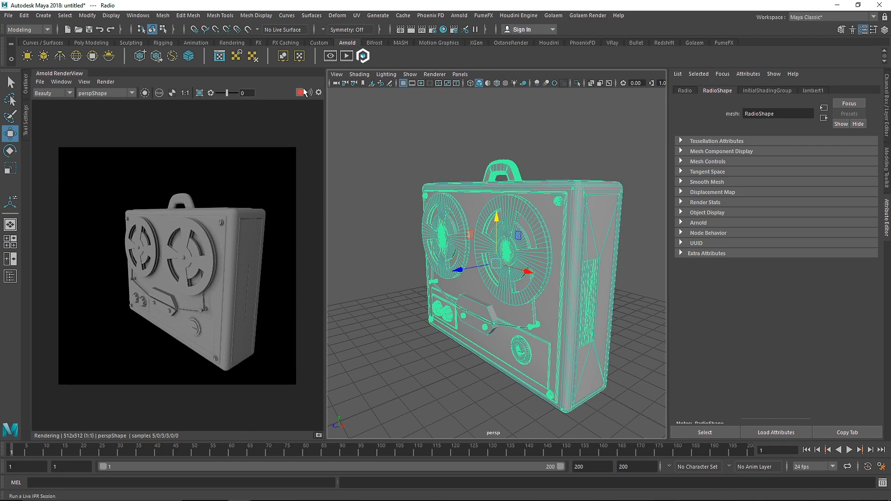
pyautogui.rightClick(480, 230)
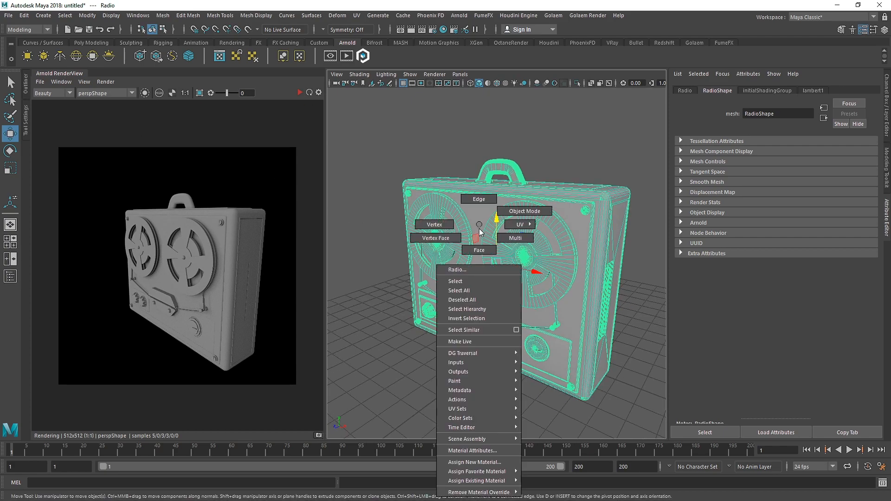
pyautogui.click(475, 461)
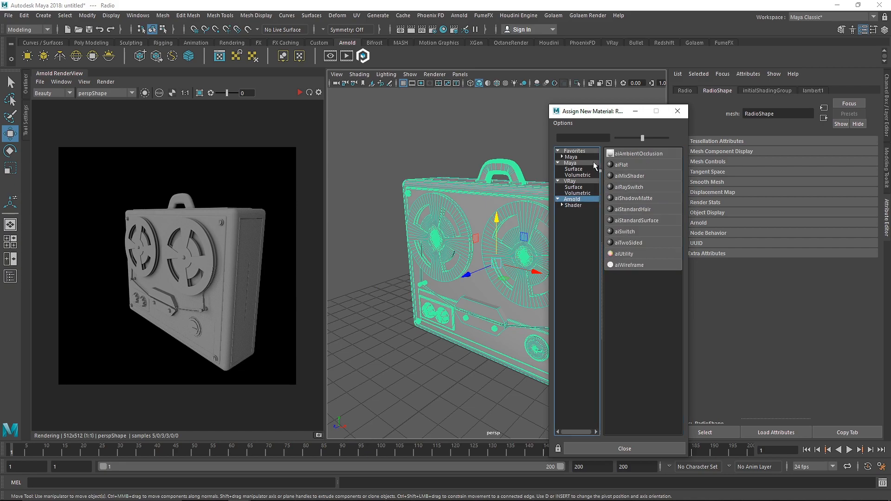
pyautogui.doubleClick(635, 220)
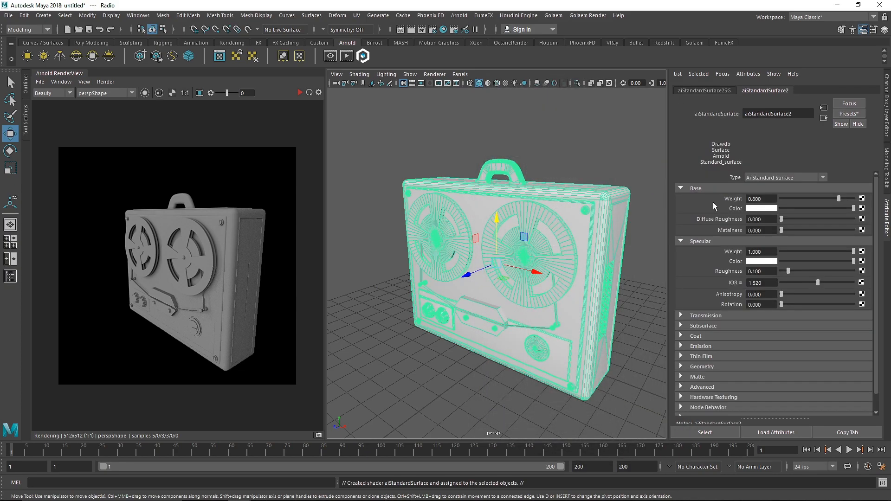
pyautogui.click(300, 92)
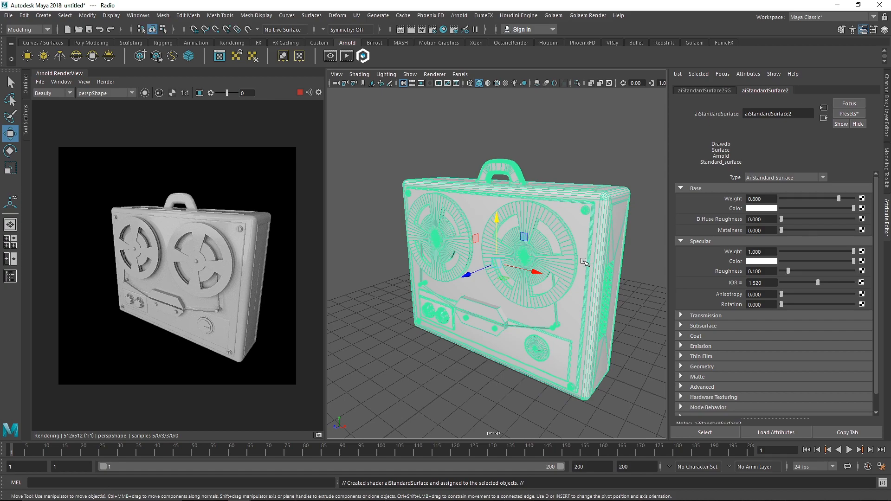
pyautogui.moveTo(830, 200)
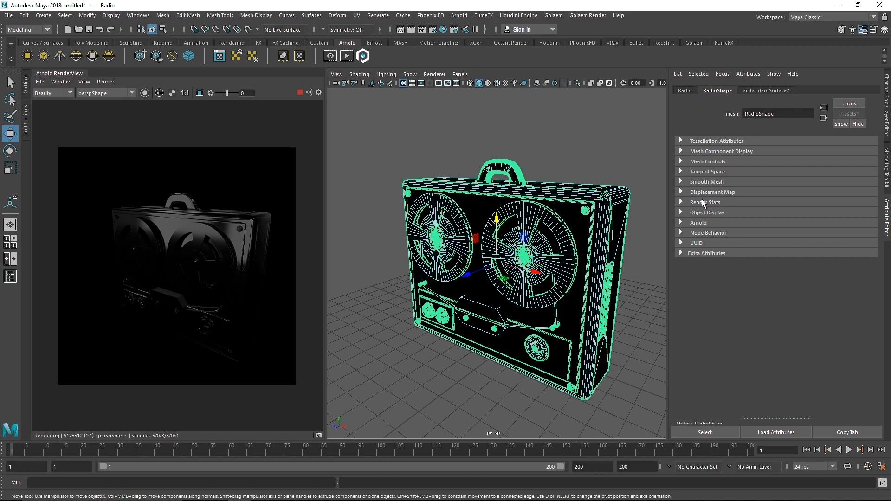
# - Rename the radio's new aiStandardSurface to Glass_PRismatic in the Attribute Editor
pyautogui.click(699, 222)
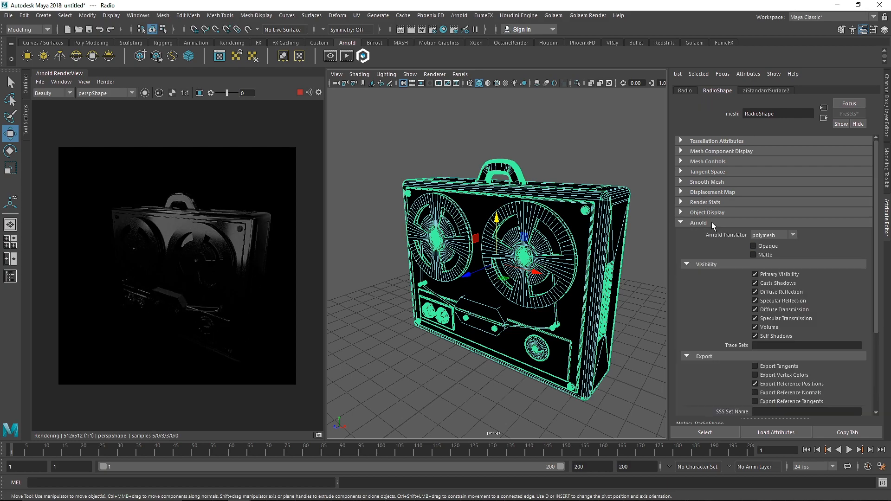
pyautogui.click(766, 90)
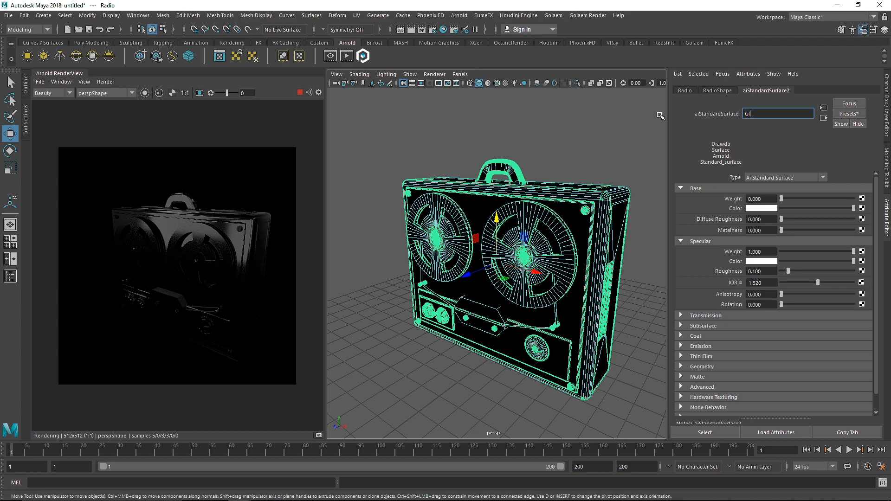
pyautogui.write('Glass PRism')
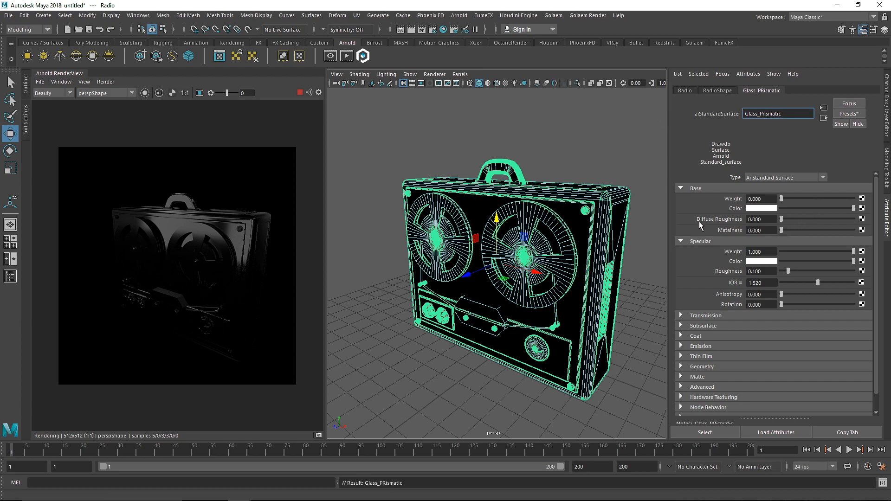
pyautogui.click(680, 189)
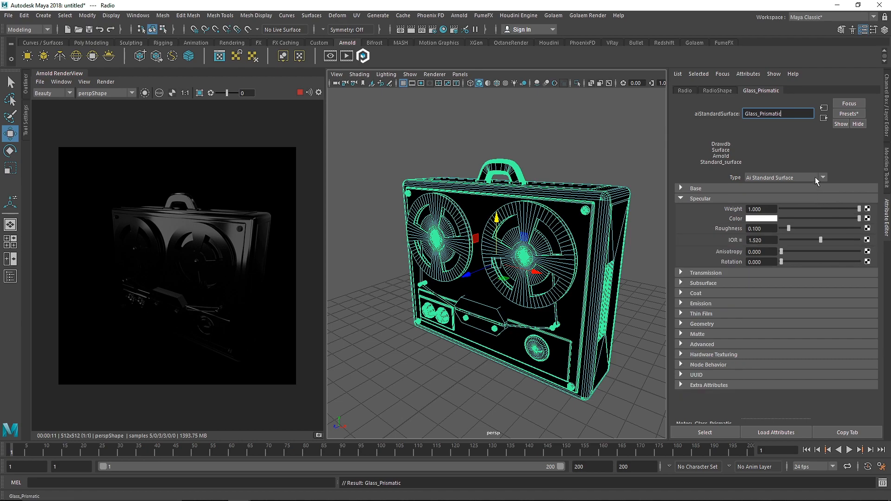
# - Give Glass_Prismatic a pink specular colour and a cyan-blue transmission colour
pyautogui.click(704, 271)
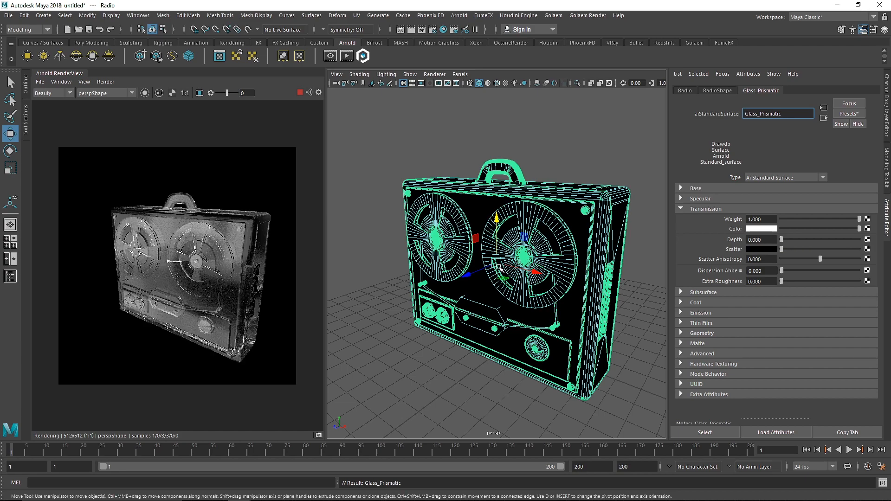
pyautogui.click(699, 199)
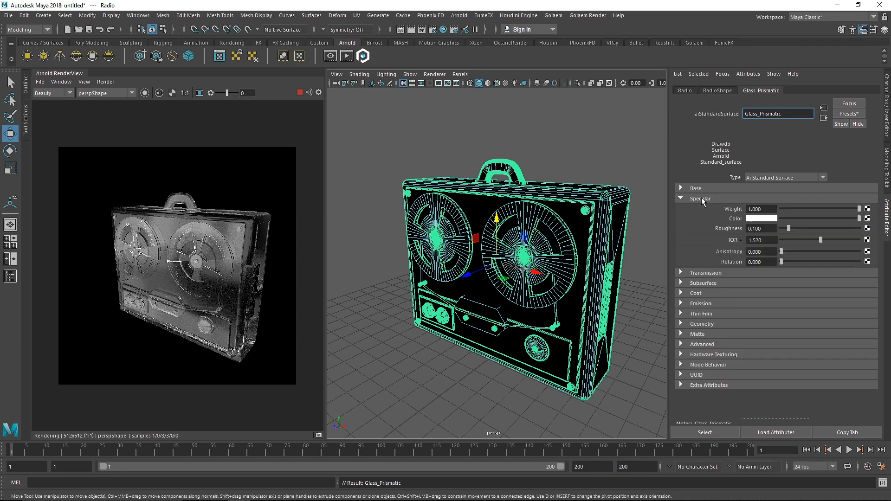
pyautogui.moveTo(736, 218)
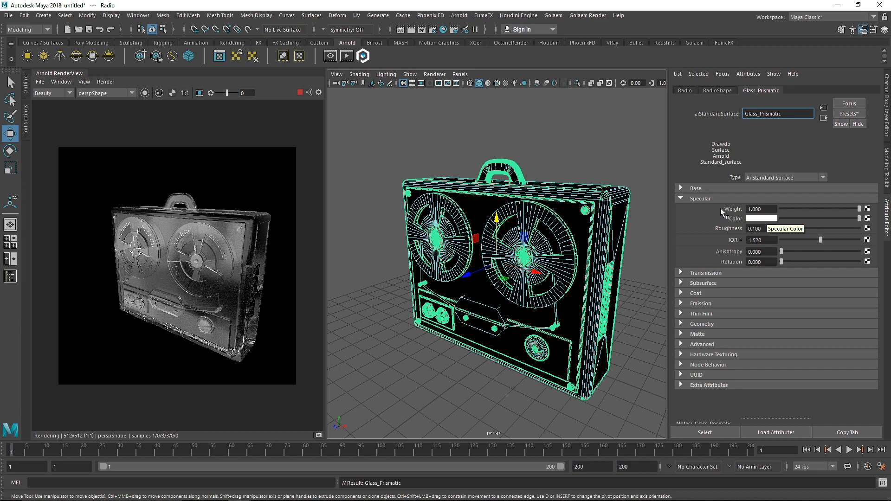
pyautogui.click(703, 272)
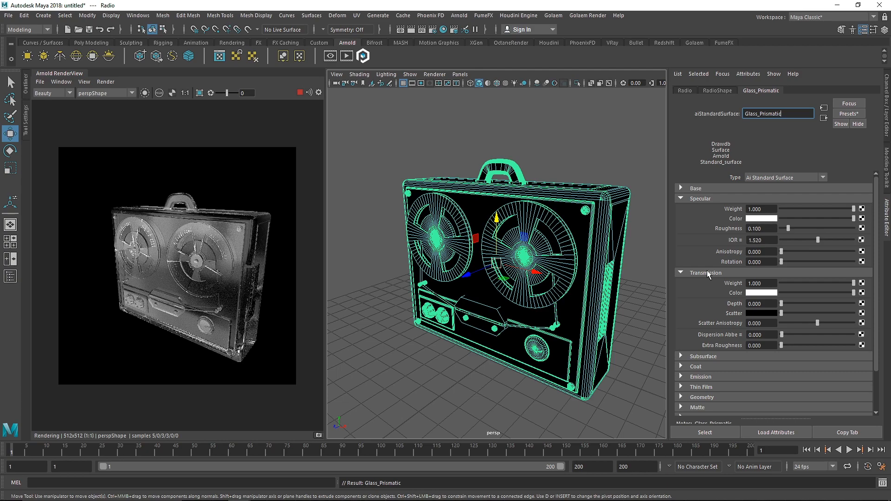
pyautogui.moveTo(770, 293)
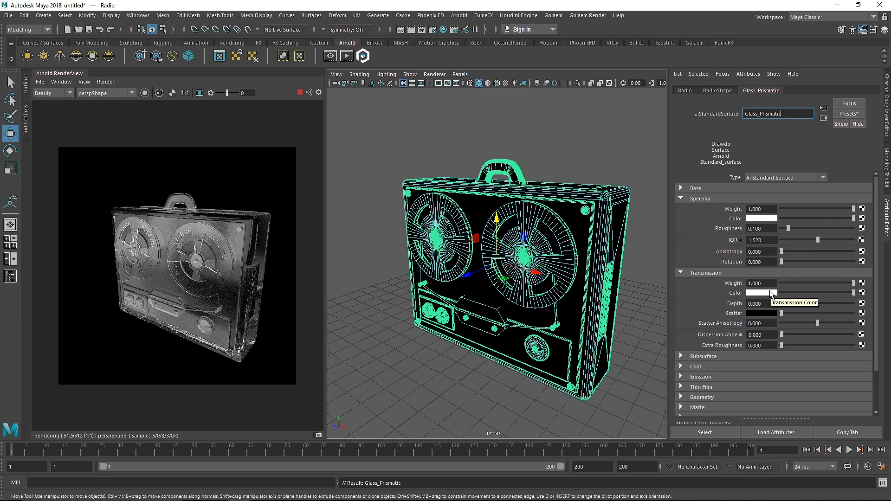
pyautogui.moveTo(763, 317)
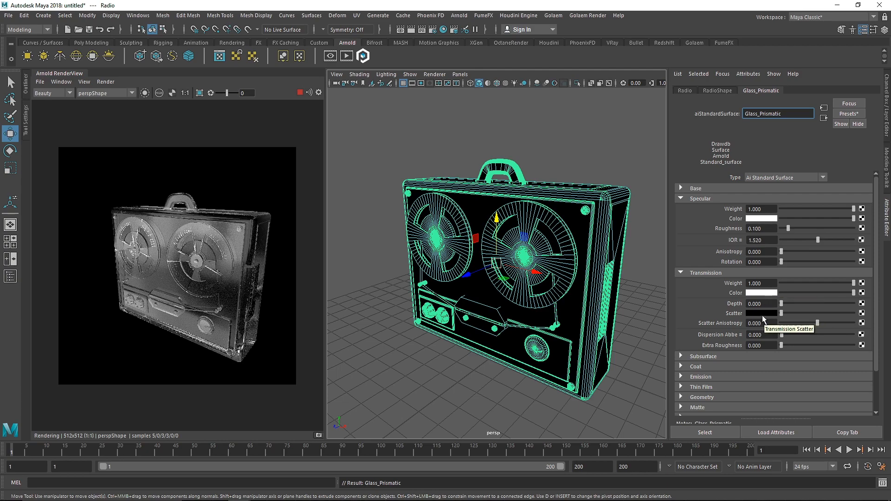
pyautogui.moveTo(782, 254)
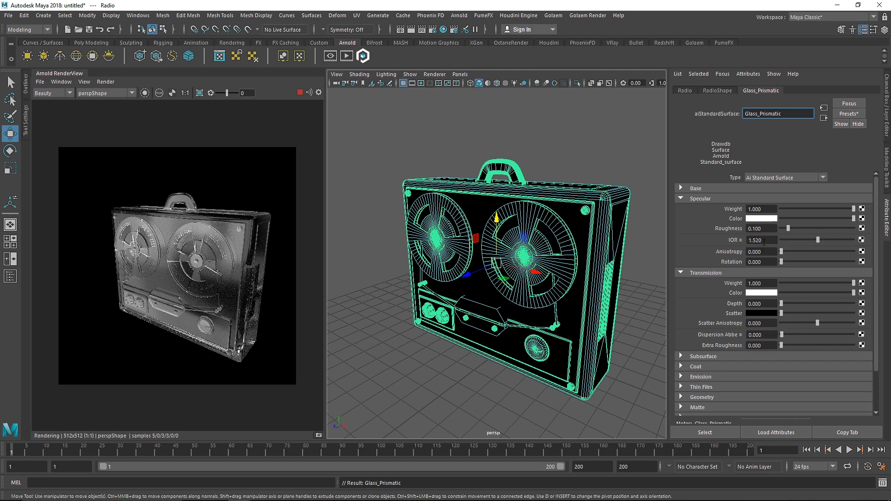
pyautogui.click(760, 218)
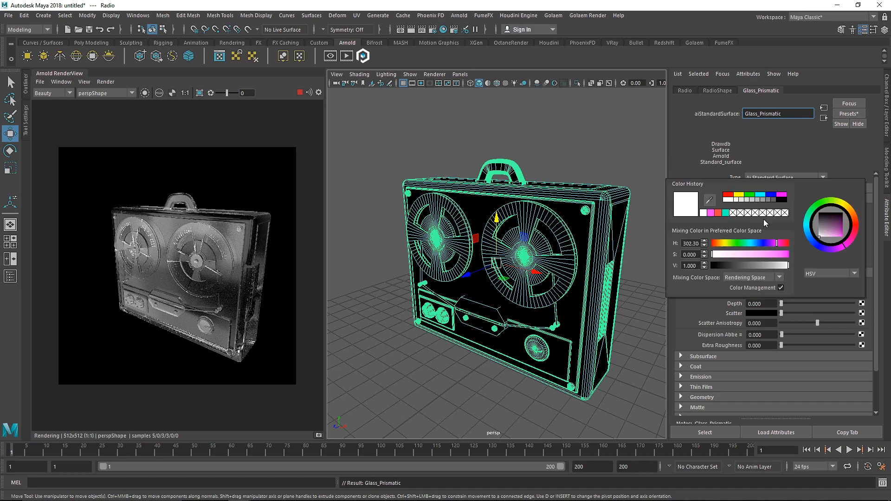
pyautogui.moveTo(749, 247)
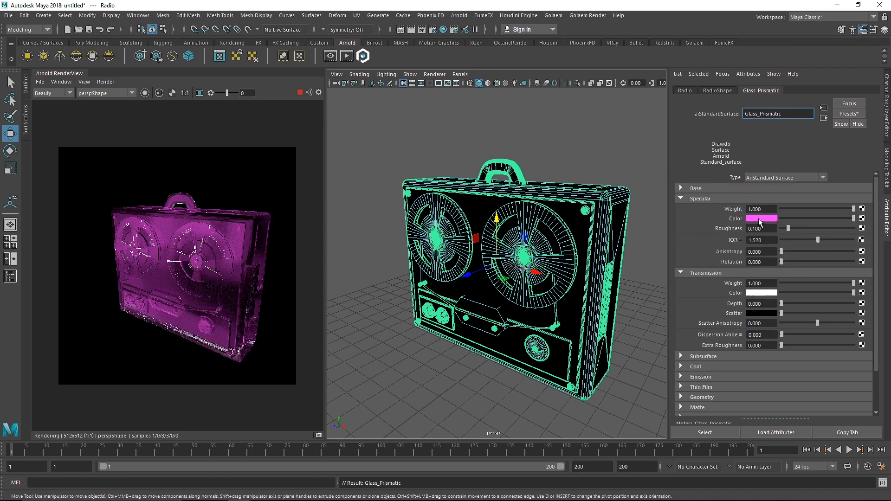
pyautogui.click(760, 219)
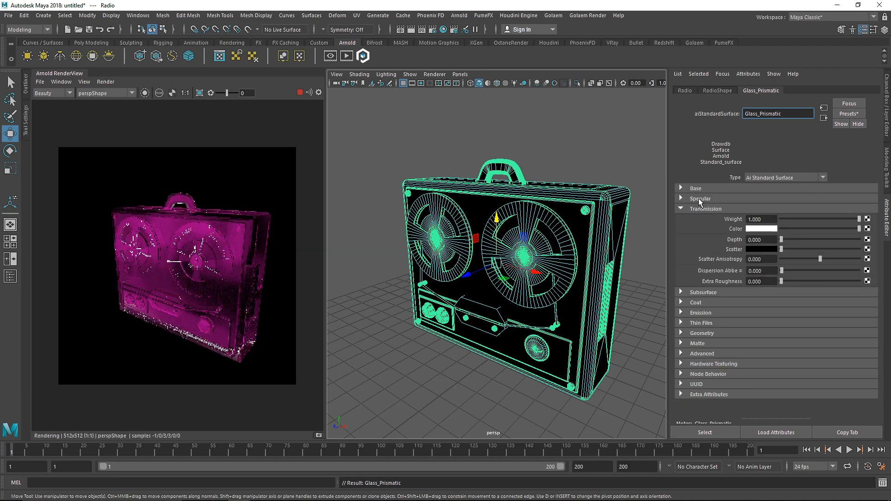
pyautogui.click(700, 198)
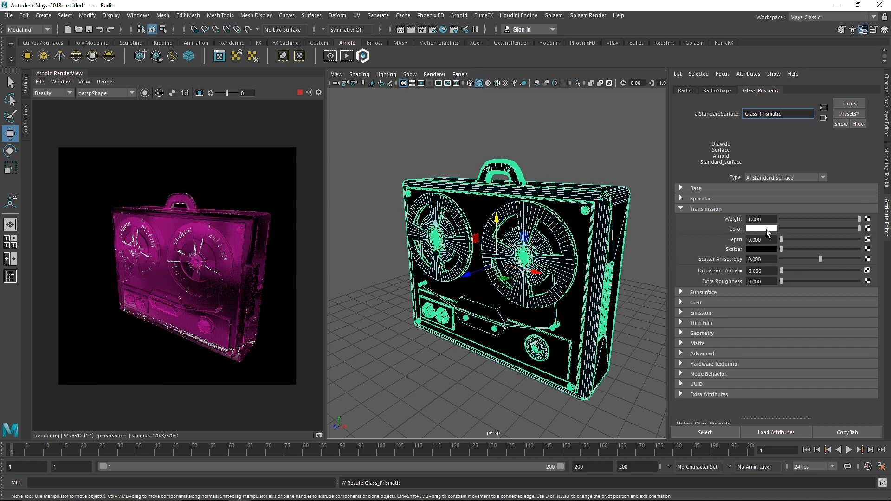
pyautogui.click(761, 228)
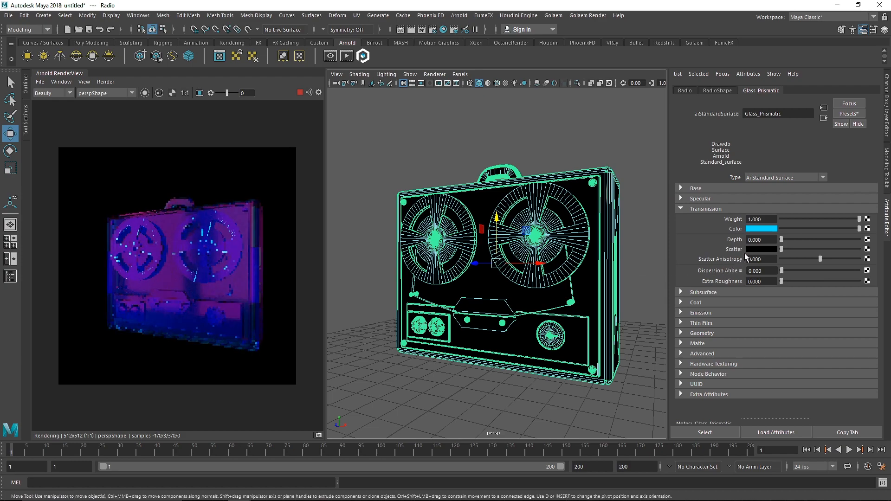
# - Set the transmission scatter to orange with depth 12
pyautogui.click(761, 228)
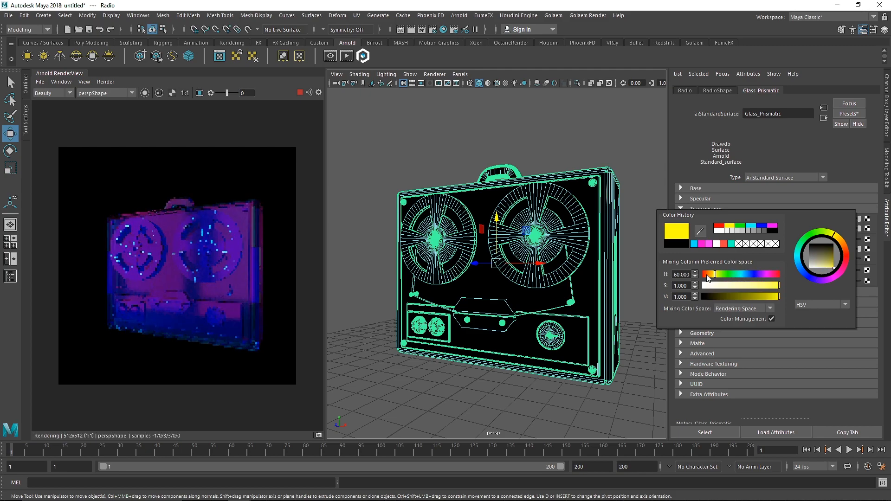
pyautogui.click(704, 209)
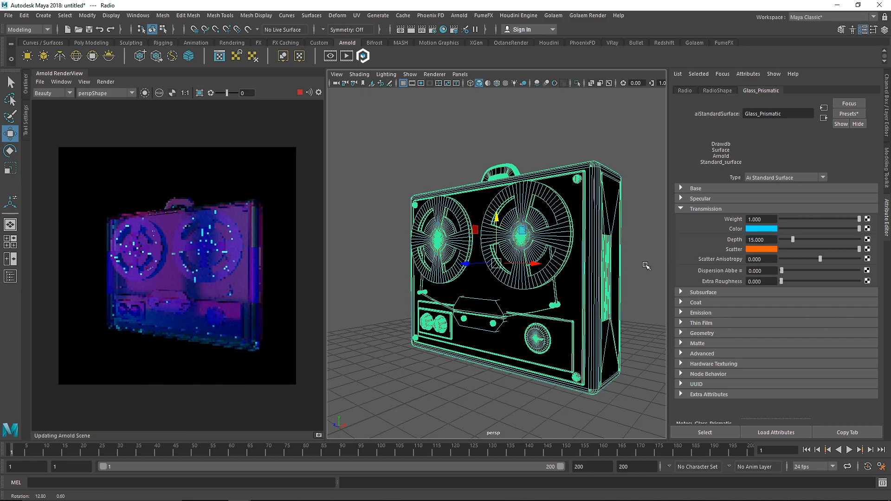
pyautogui.tripleClick(761, 239)
pyautogui.write('12.000')
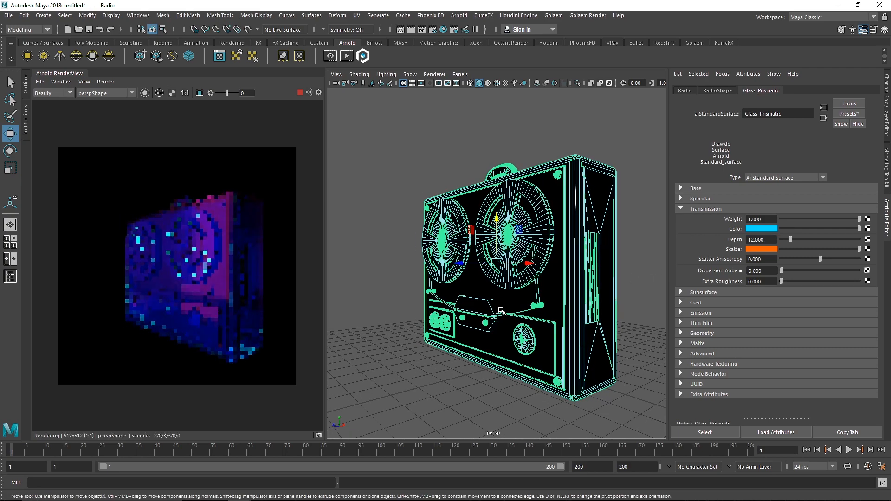
pyautogui.click(704, 209)
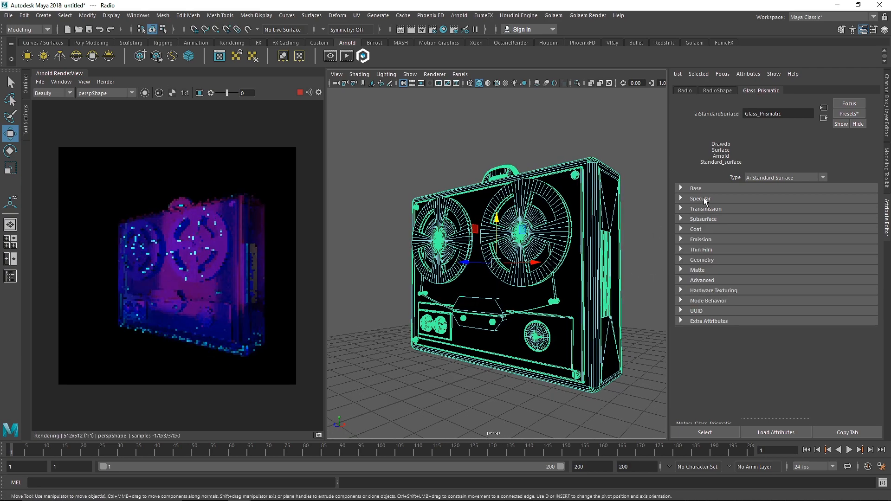
# - Set specular roughness to 0.05 and thin film thickness to 270
pyautogui.click(700, 198)
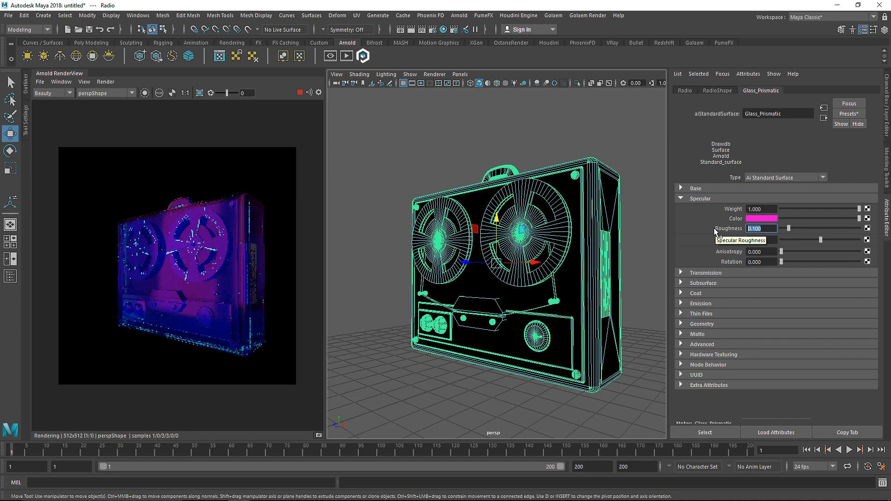
pyautogui.write('0.050')
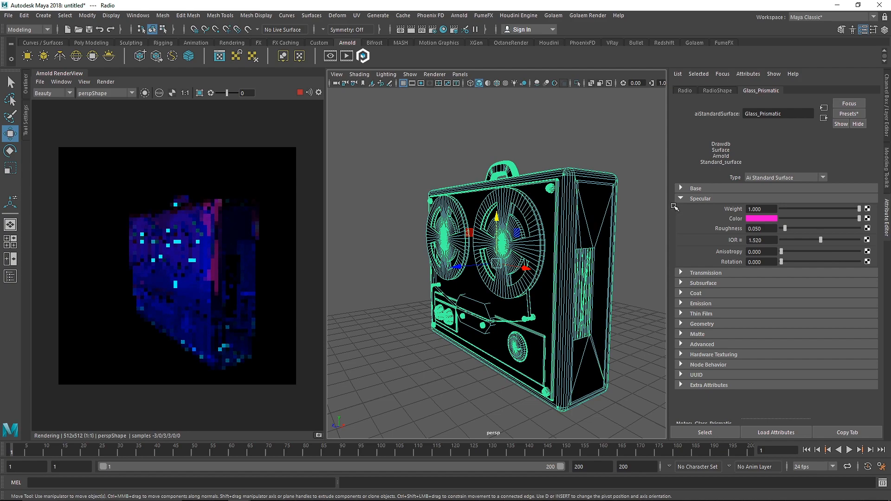
pyautogui.click(680, 199)
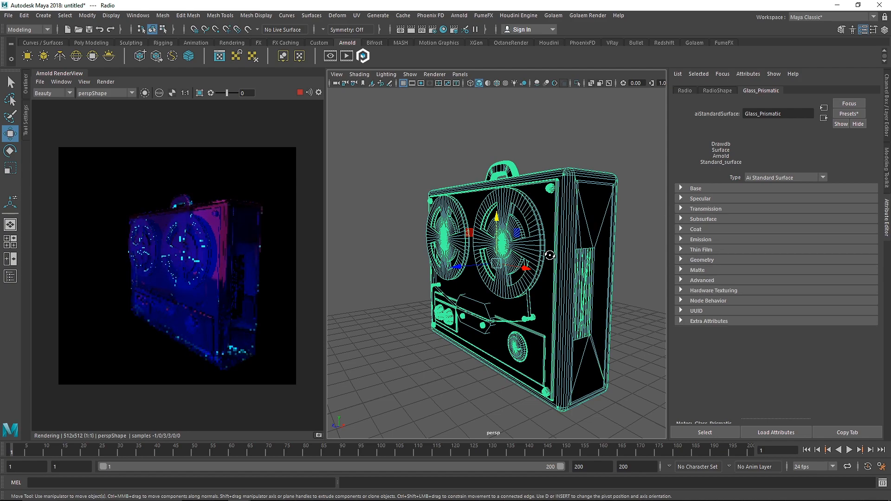
pyautogui.click(701, 249)
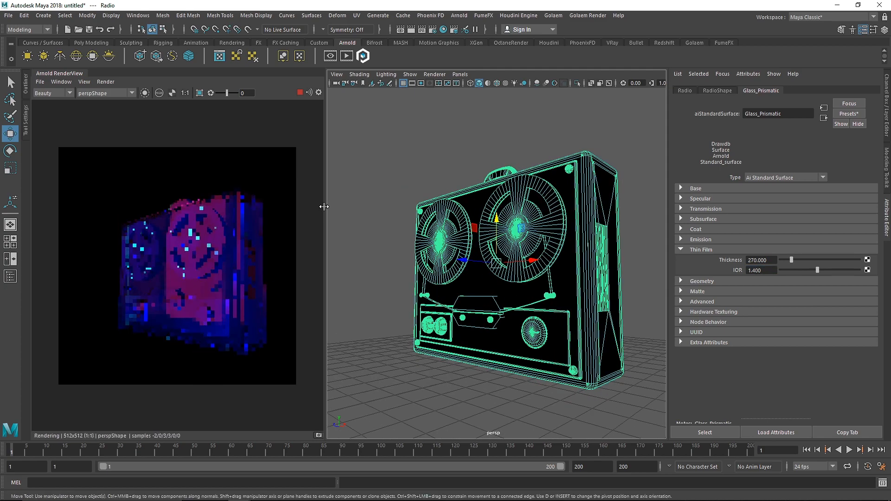
# - Look through Main_Cam and render the radio from Main_CamShape at 1024 by 1024
pyautogui.click(460, 74)
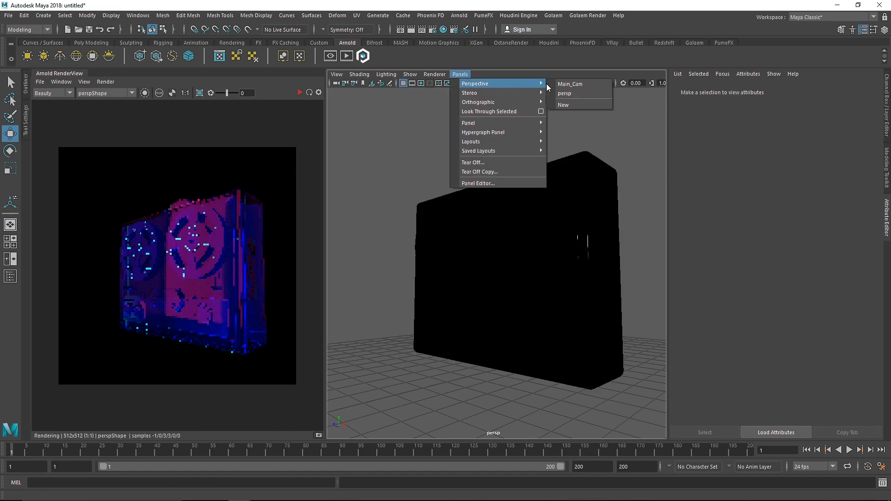
pyautogui.click(570, 83)
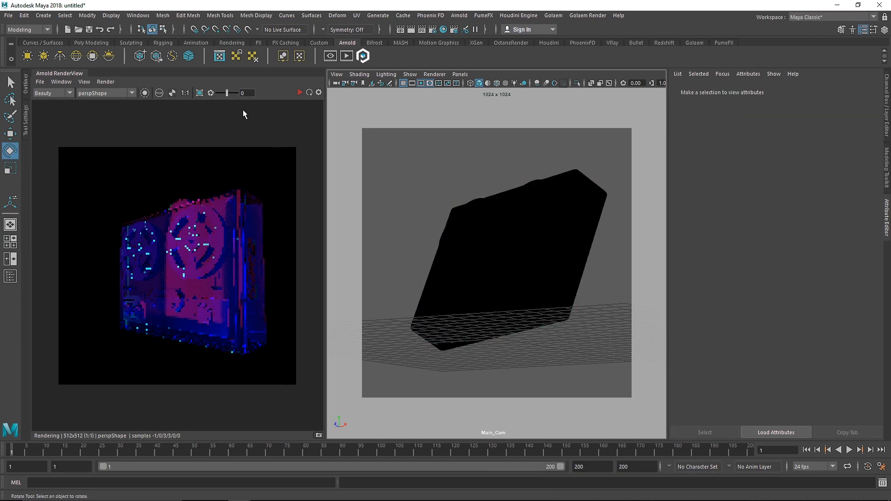
pyautogui.click(130, 93)
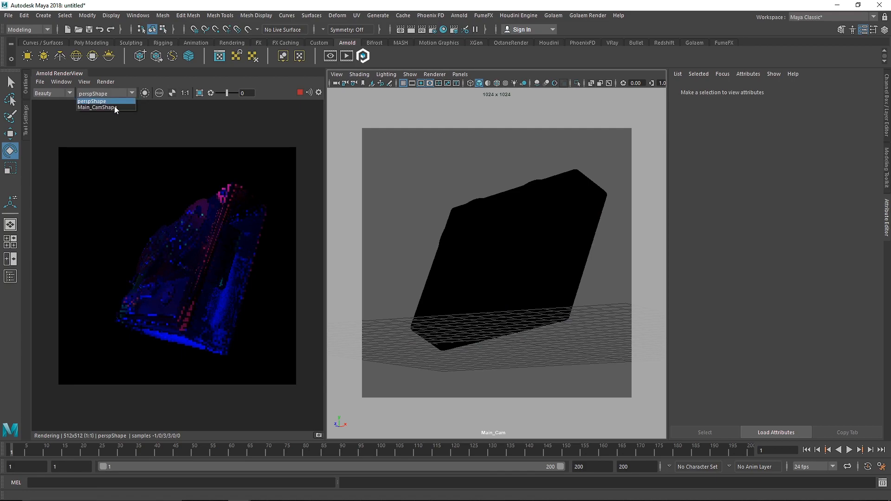
pyautogui.click(97, 107)
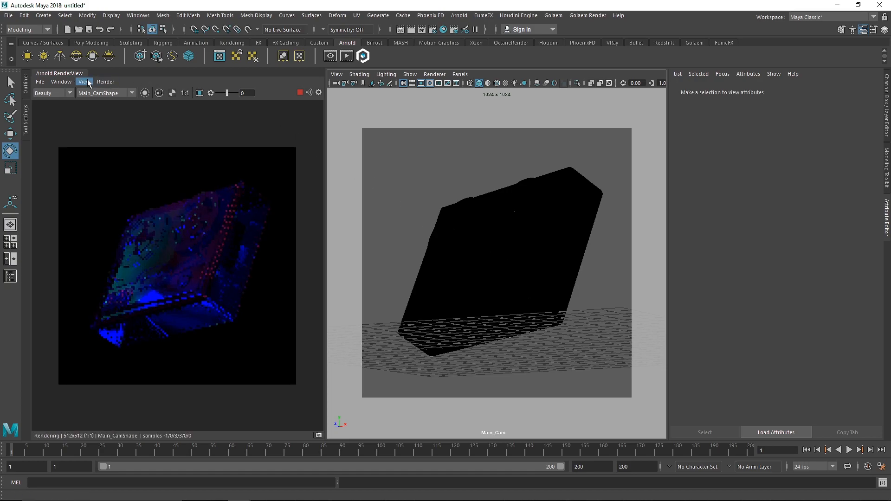
pyautogui.click(84, 81)
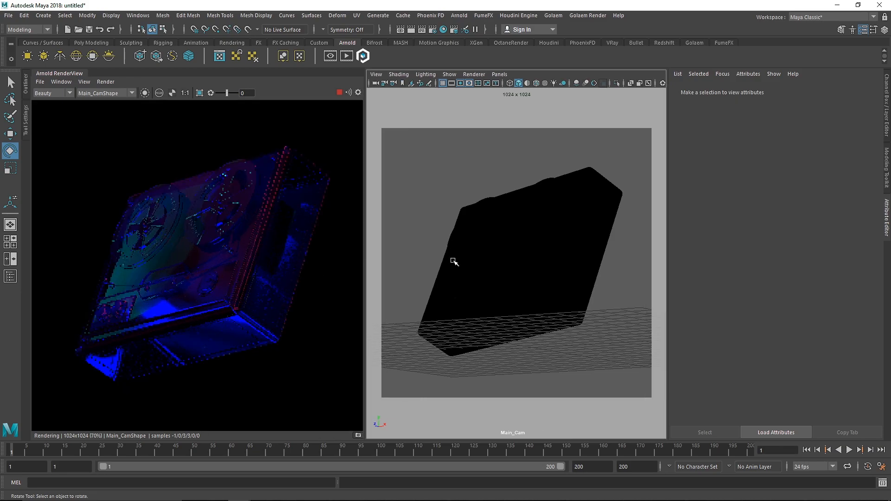
pyautogui.moveTo(378, 251)
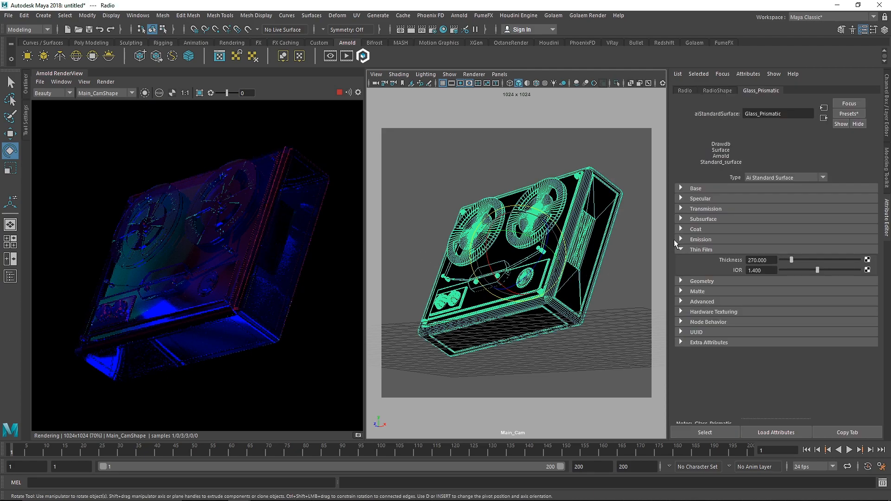
# - Swap the specular colour to deep blue and shift the transmission colour toward magenta
pyautogui.click(699, 209)
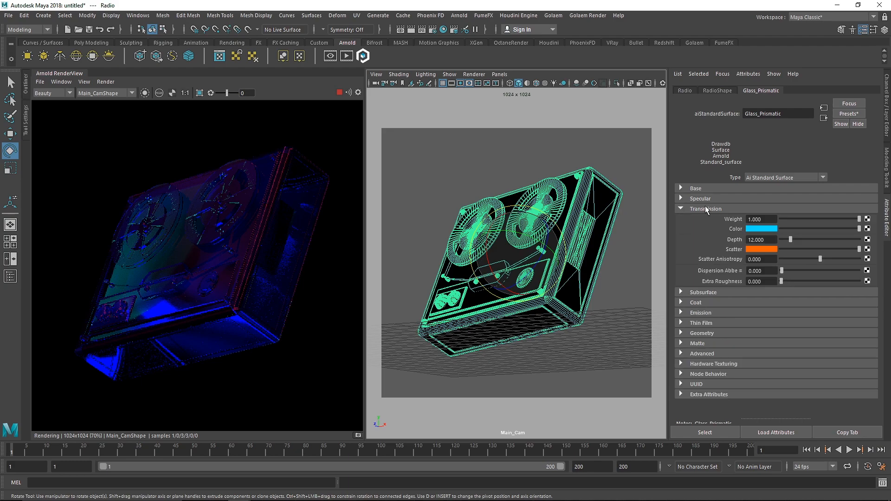
pyautogui.click(695, 303)
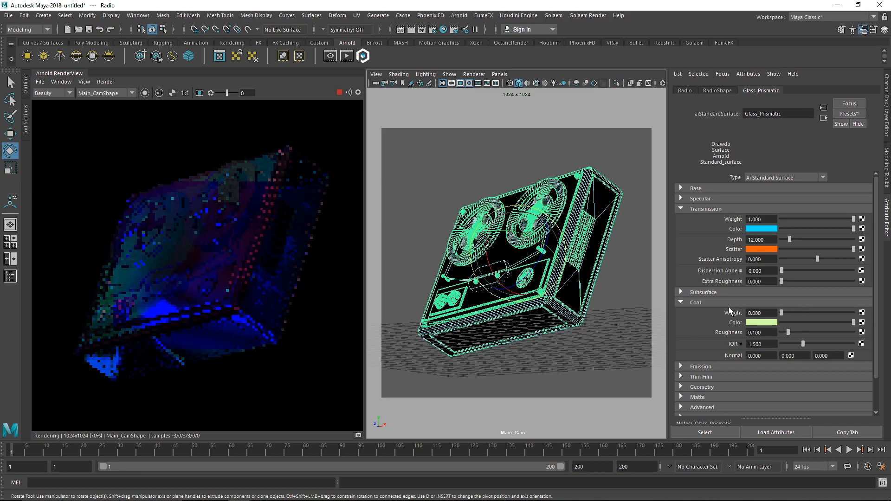
pyautogui.click(680, 199)
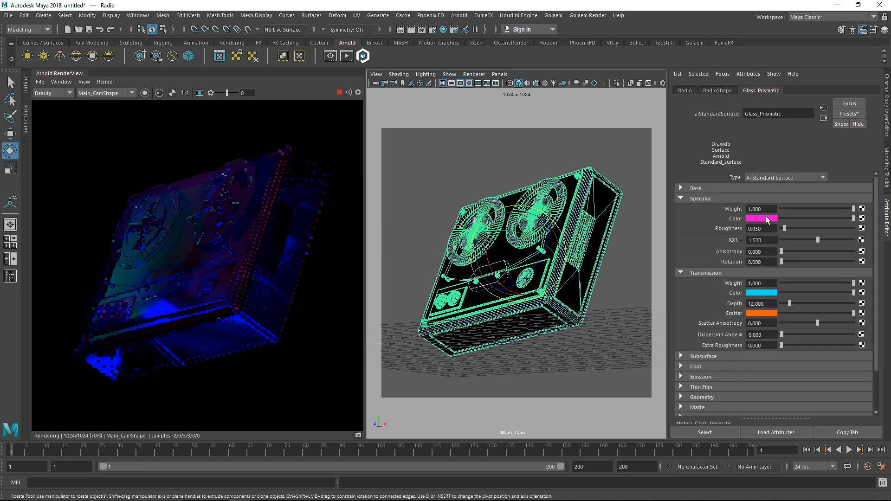
pyautogui.click(759, 219)
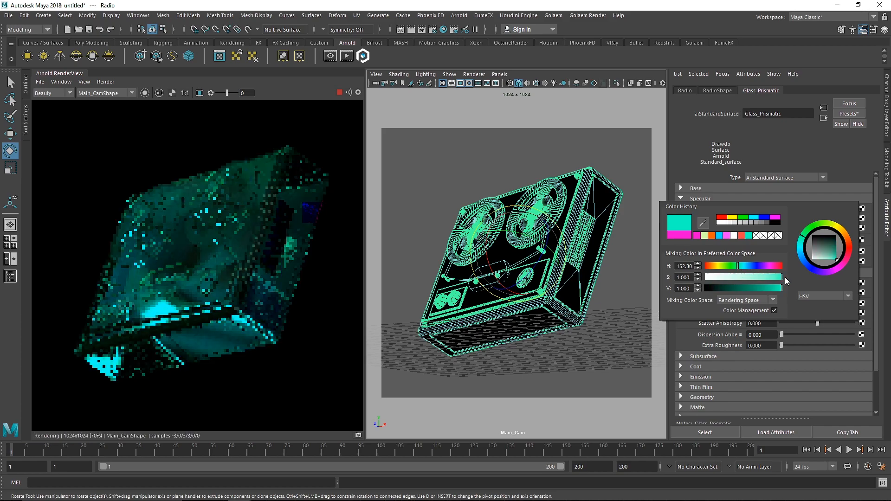
pyautogui.click(744, 265)
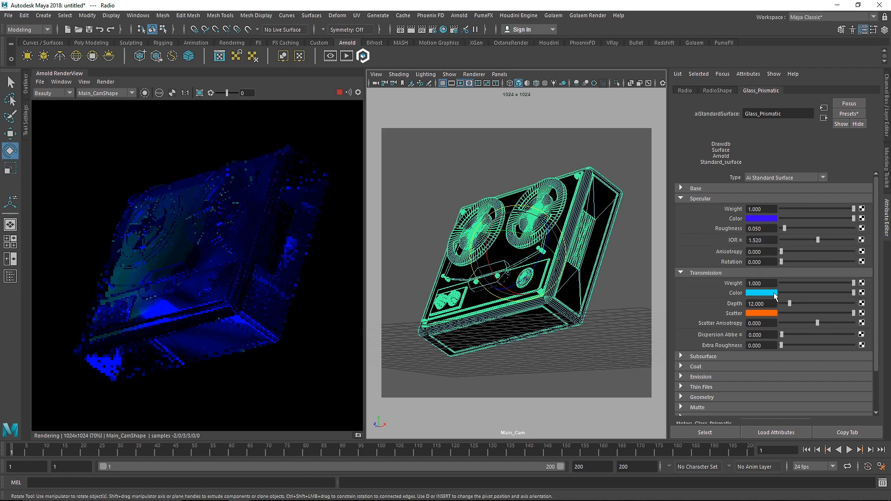
pyautogui.click(760, 292)
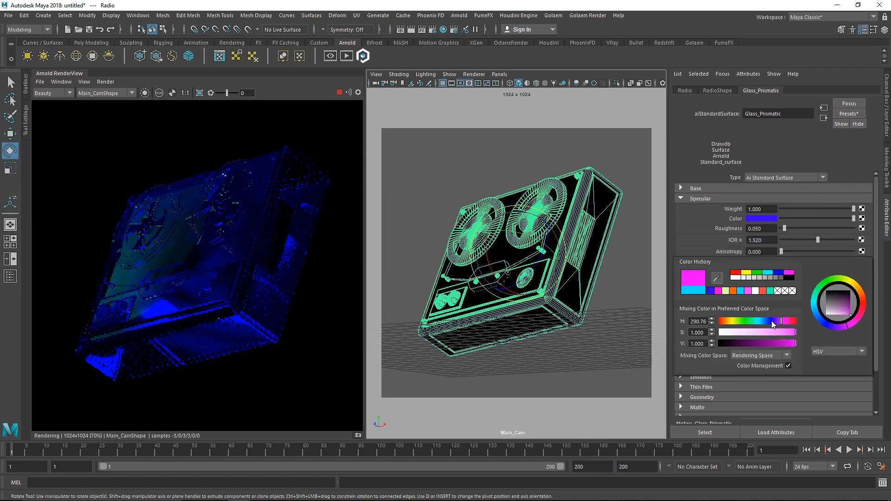